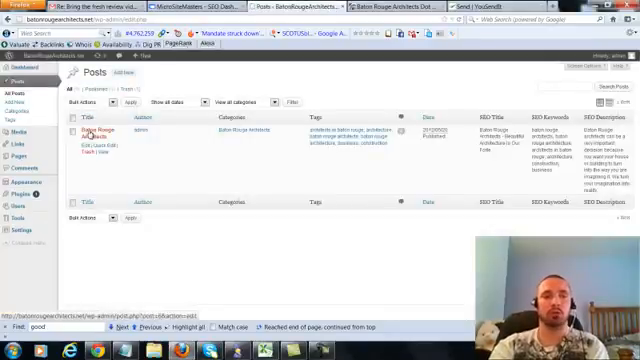
{"action": "left_click", "coordinate": [102, 133]}
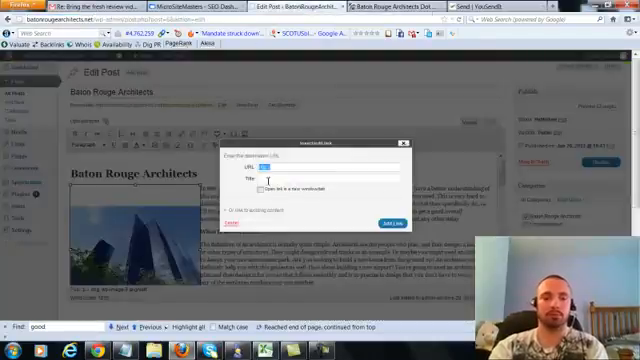
{"action": "type", "text": "http://batonrougearchitects.net/"}
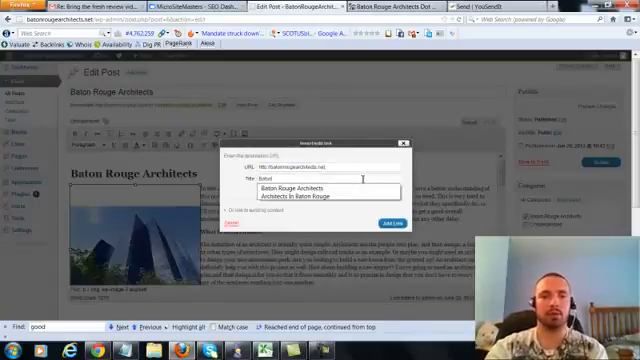
{"action": "left_click", "coordinate": [310, 194]}
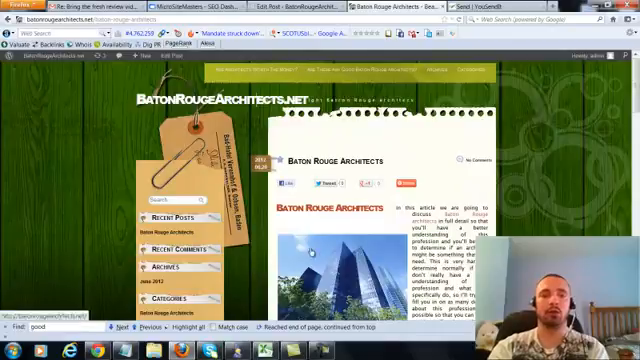
Scroll through the live Baton Rouge Architects post to check the image
{"action": "scroll", "scroll_direction": "down", "scroll_amount": 3}
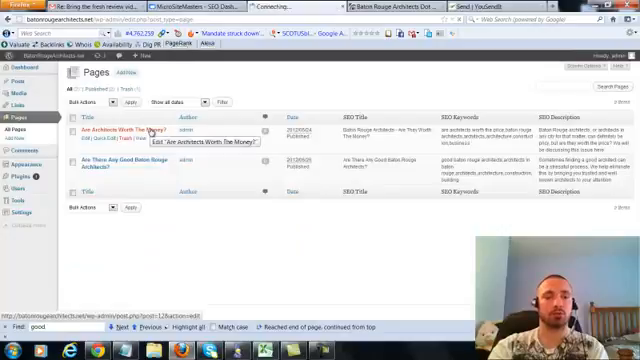
Link the Are Architects Worth The Money? page image to batonrougearchitects.net, titled 'Architects in Baton Rouge'
{"action": "left_click", "coordinate": [120, 133]}
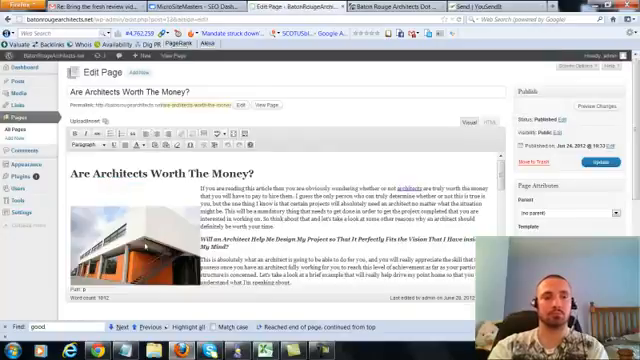
{"action": "left_click", "coordinate": [181, 131]}
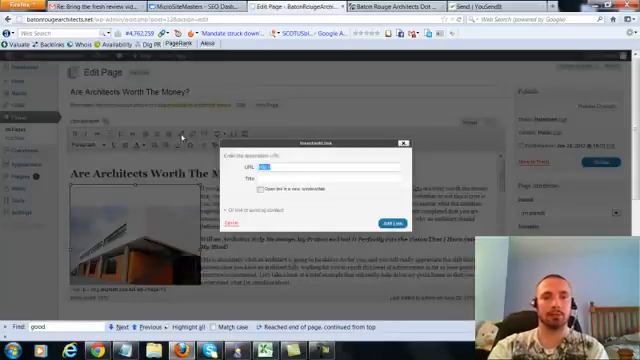
{"action": "type", "text": "batonrougearchitects.net"}
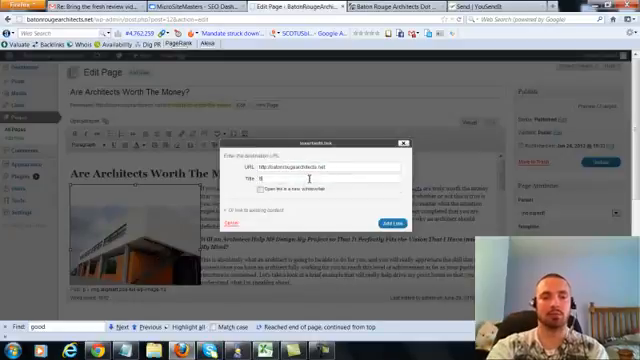
{"action": "type", "text": "Architects in Baton Rouge"}
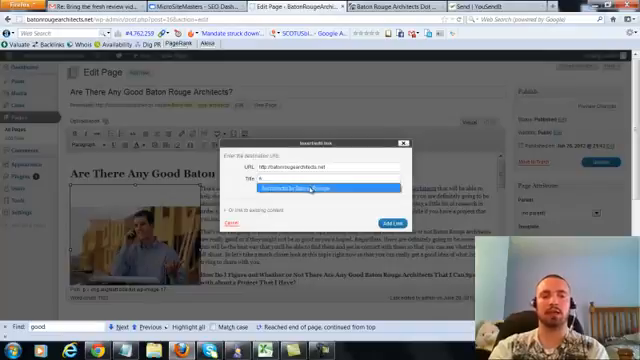
Enter 'Architects In Baton Rouge' as the image link title
{"action": "type", "text": "Architects In Baton Rouge"}
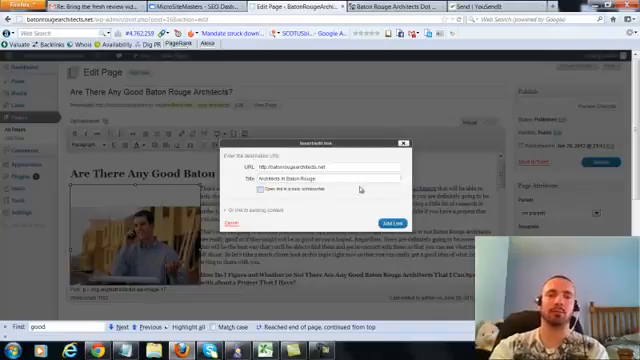